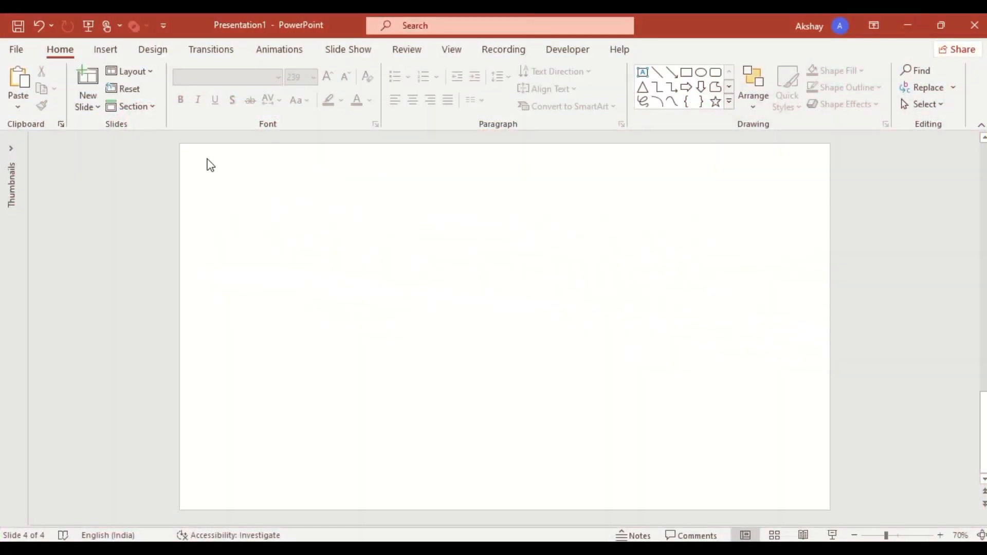
Step: Insert the beach video from This Device onto the blank slide
click(874, 86)
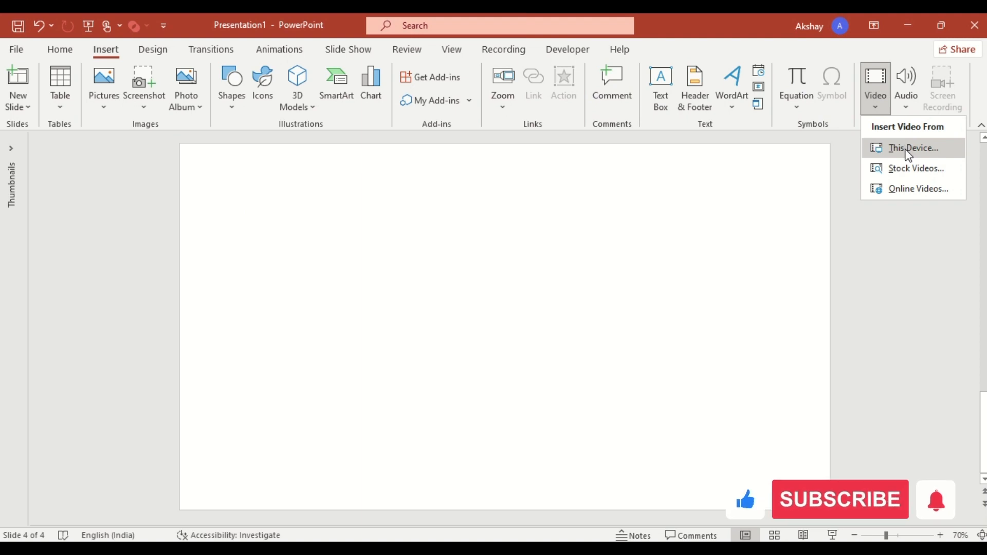
click(912, 147)
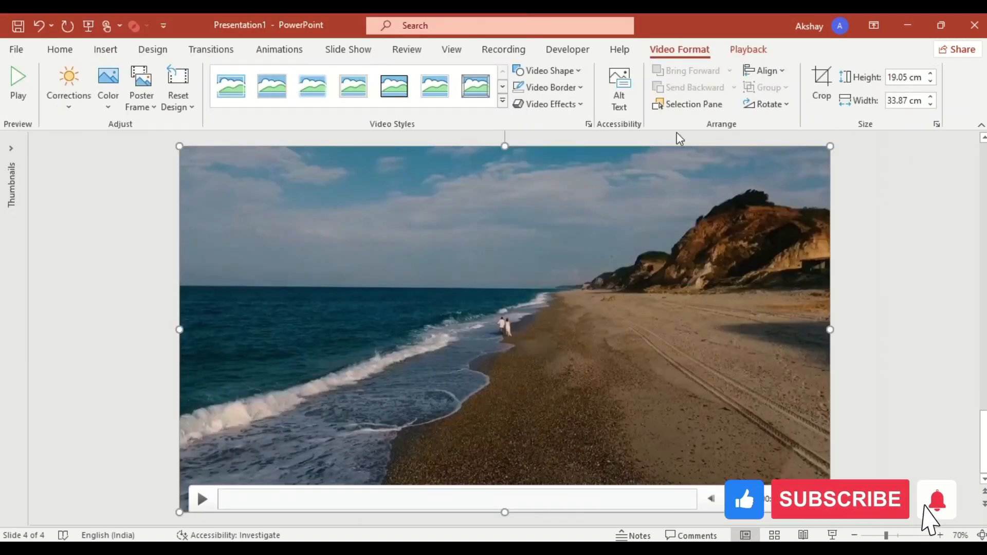
Step: Review the Trim Video start and end times and keep the full 10-second clip
click(748, 50)
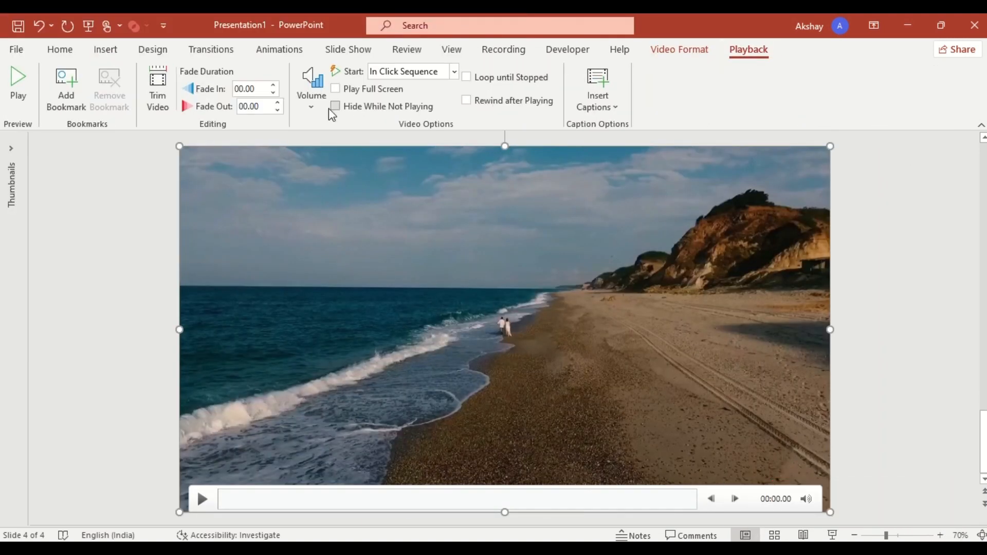
click(158, 88)
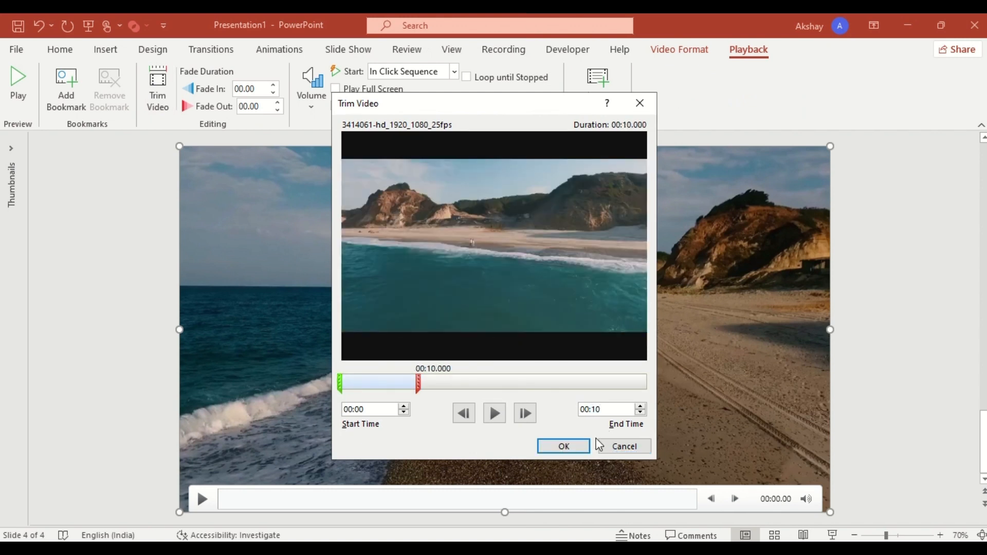
click(561, 445)
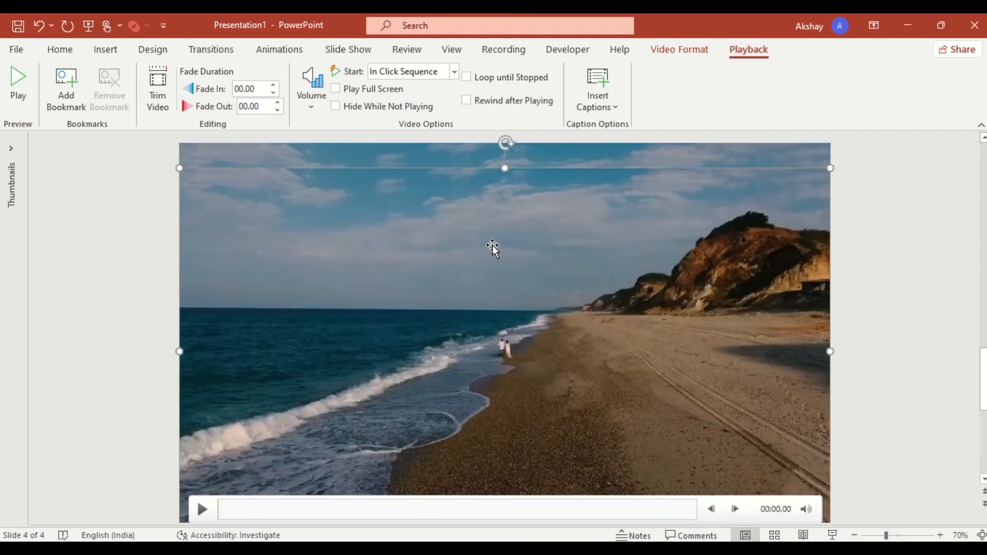
Step: Flip the beach video horizontally so the cliff sits on the left
click(679, 49)
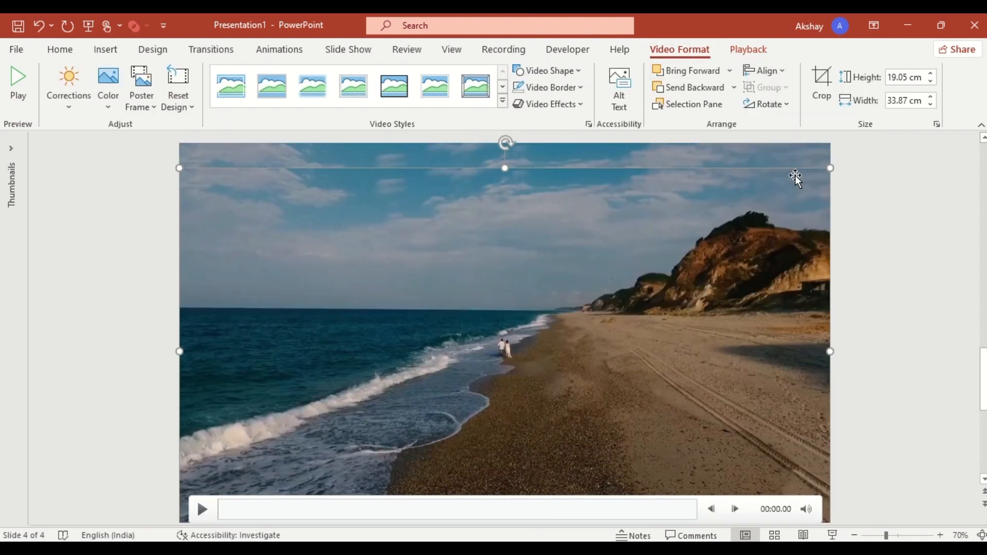
click(765, 104)
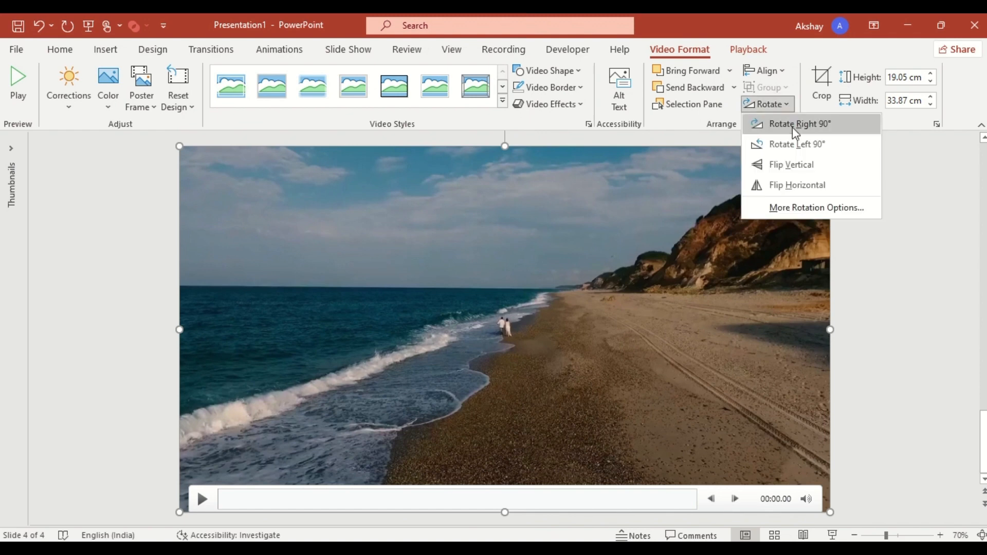
click(796, 184)
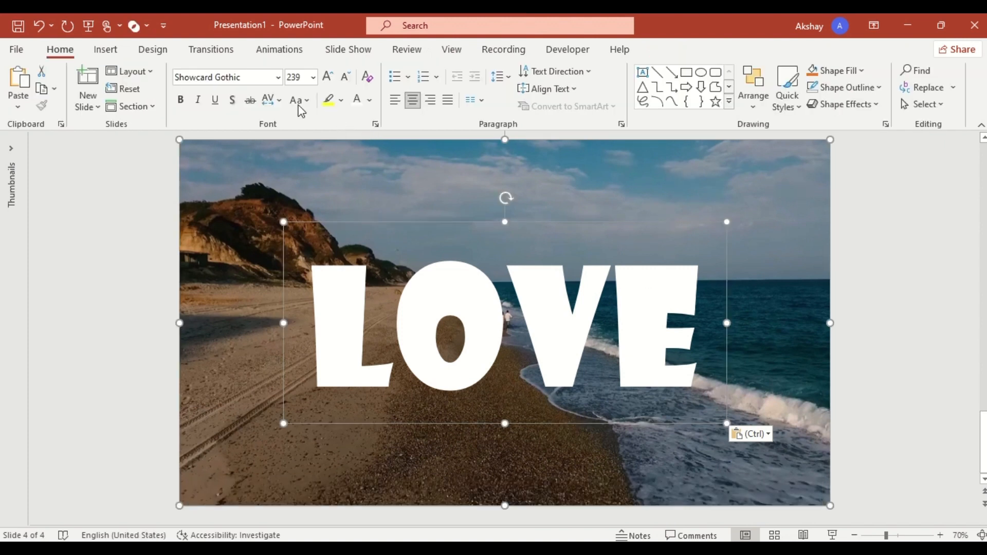
Step: Paste the LOVE text over the video and intersect them into letter-shaped footage
click(134, 24)
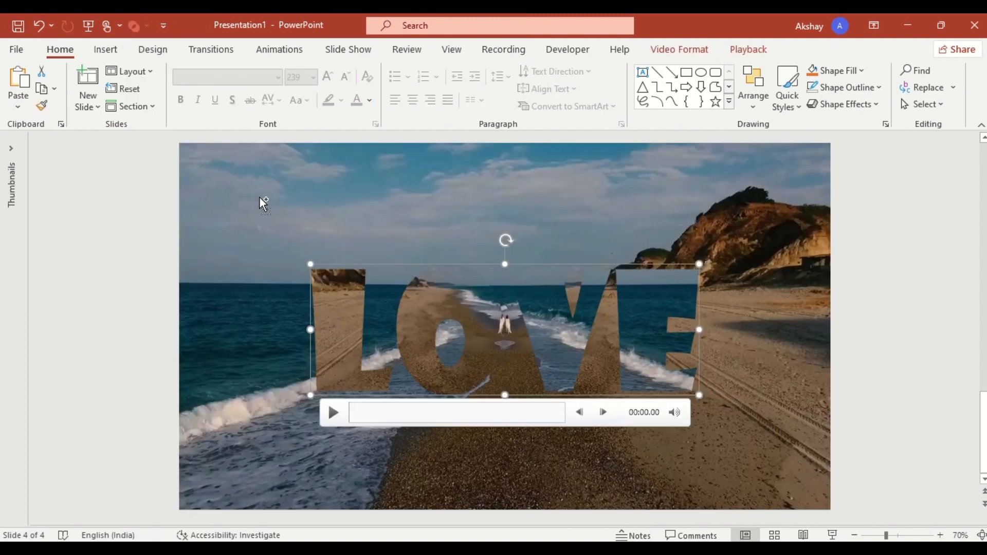
click(279, 50)
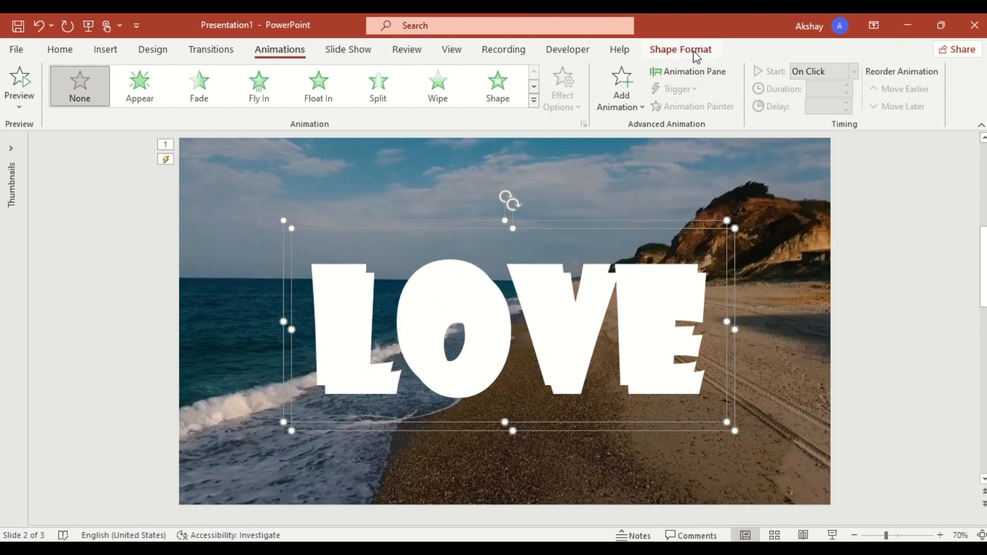
Step: Apply a Play animation to the beach video and the LOVE-shaped clip
click(680, 49)
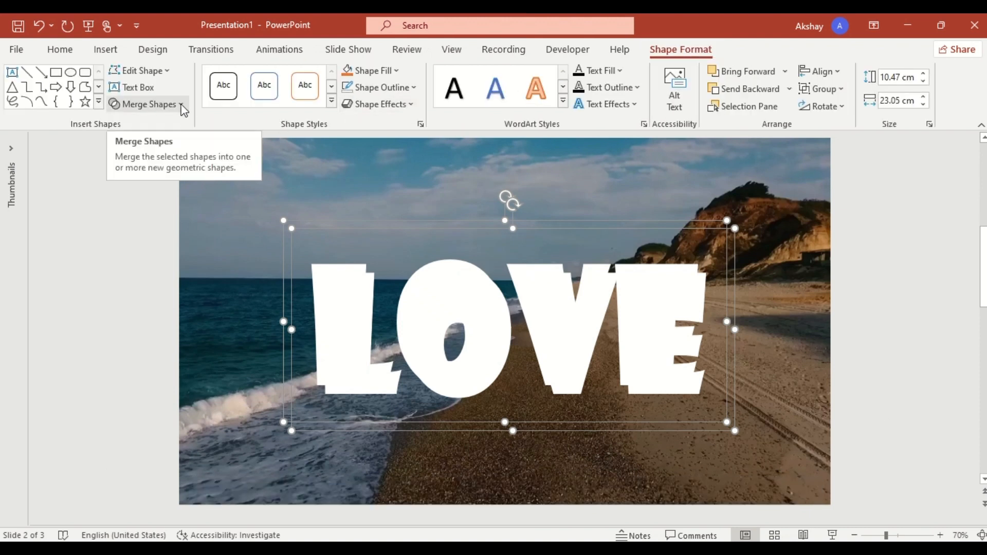
right_click(183, 104)
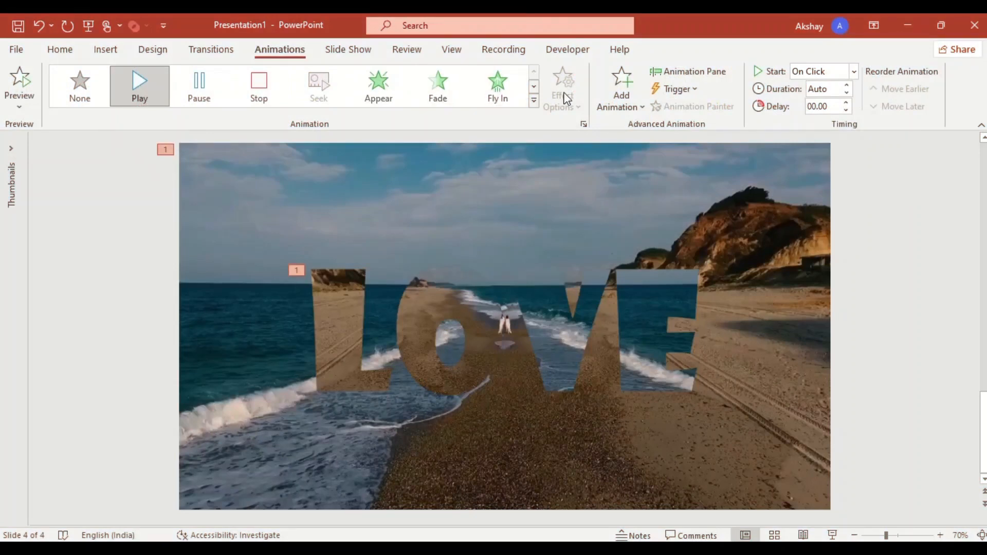
Step: In the Animation Pane, select the LOVE clip's Play animation and add a Fade entrance
click(689, 71)
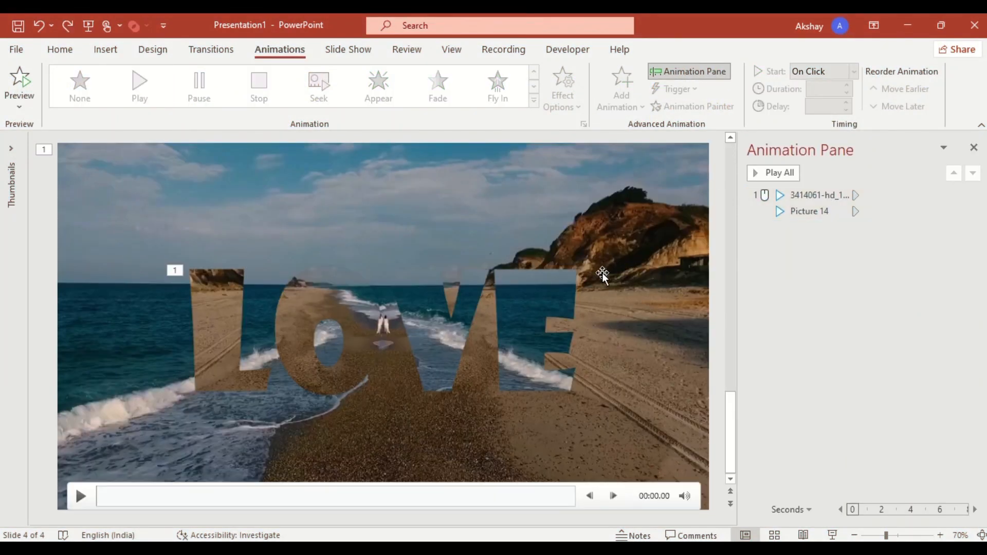
click(809, 211)
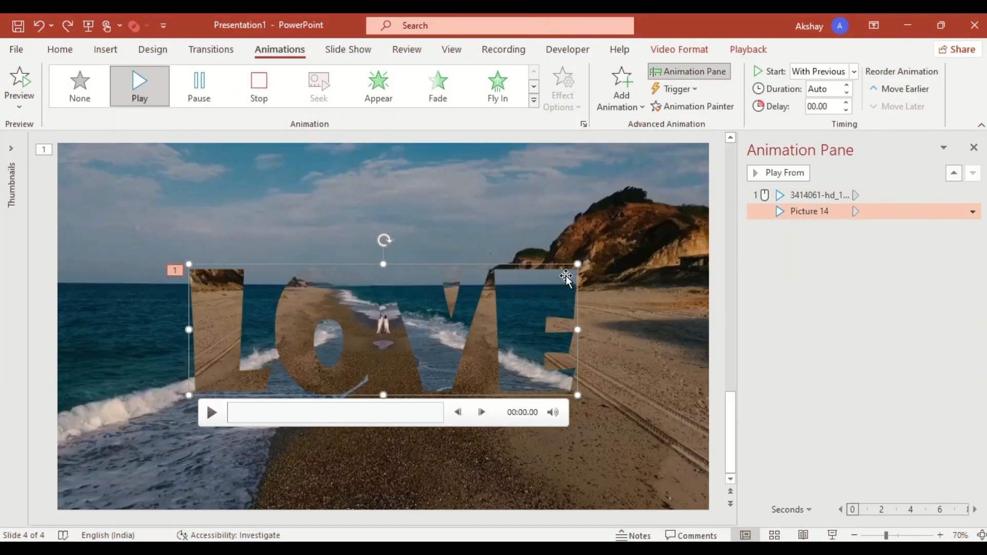
click(620, 88)
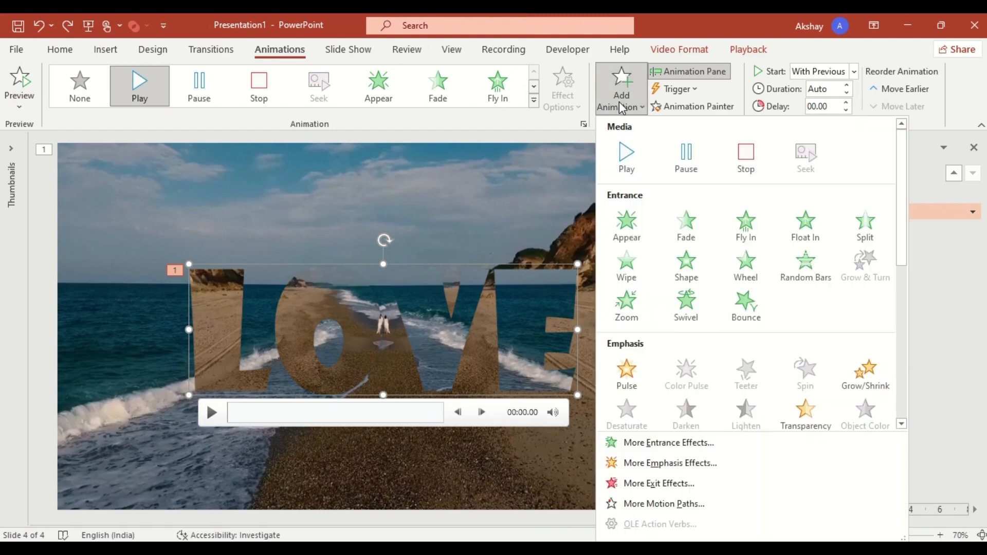
click(685, 225)
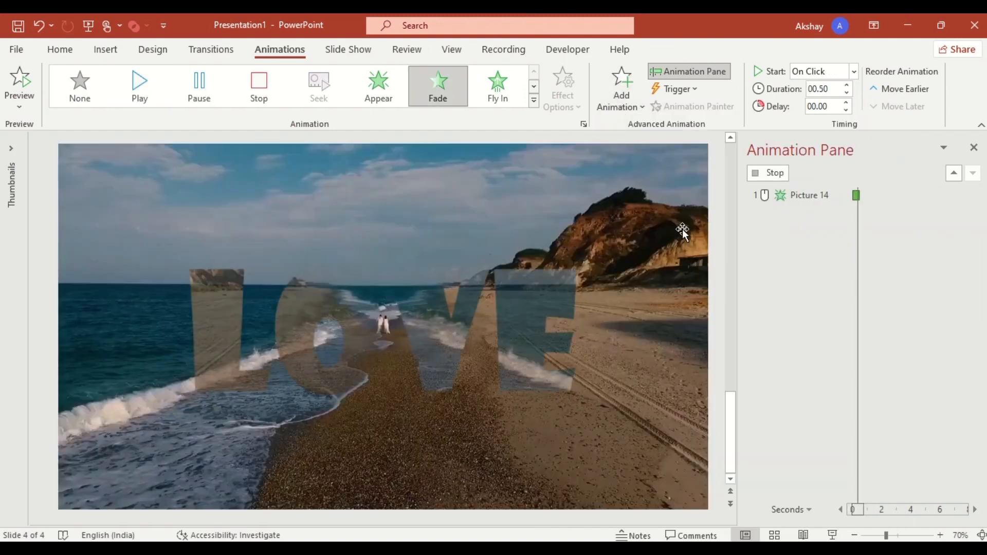
Step: Add a Grow/Shrink emphasis and a Fade exit to the LOVE clip
click(620, 86)
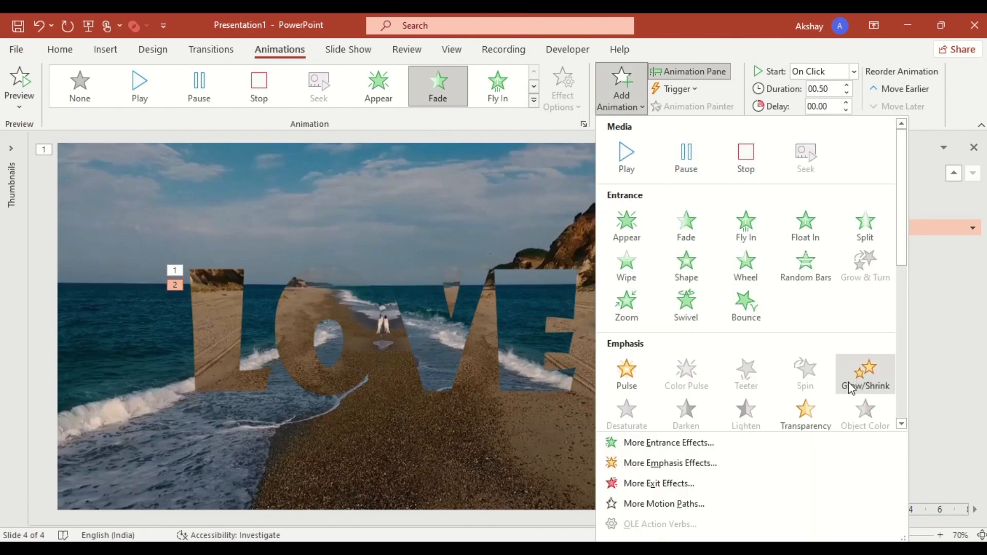
click(864, 373)
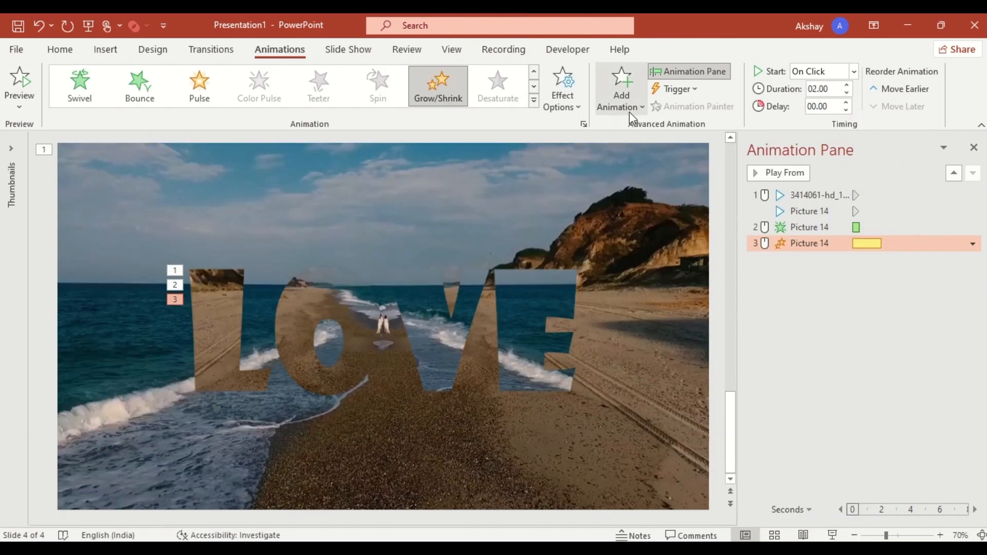
click(620, 86)
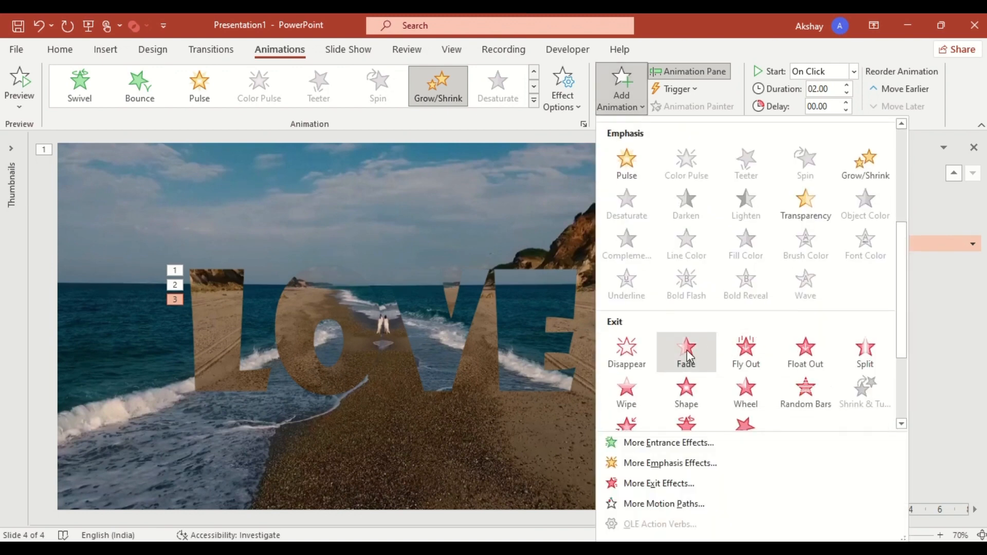
click(686, 352)
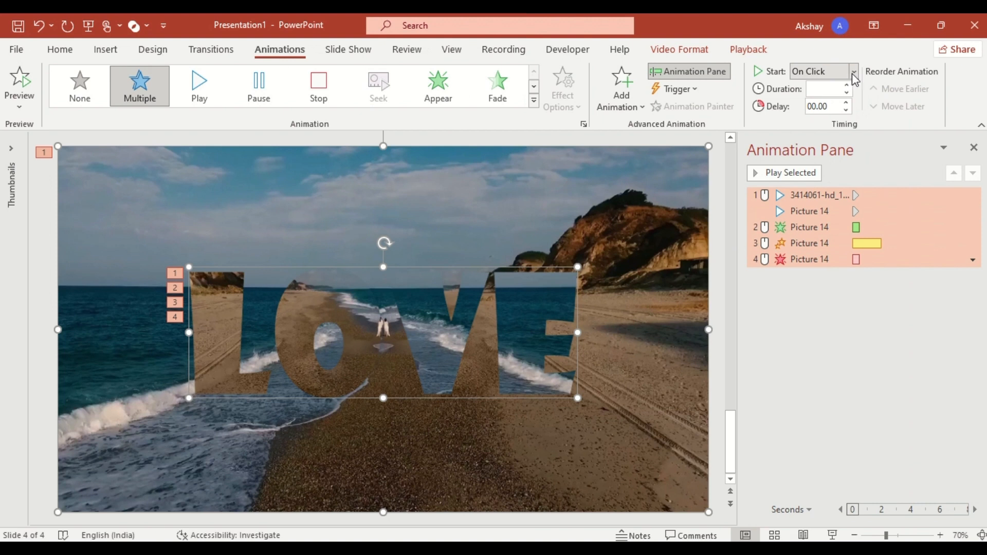
Step: Start all animations With Previous; give the fade-in duration 03.00 and delay 02.00
click(819, 71)
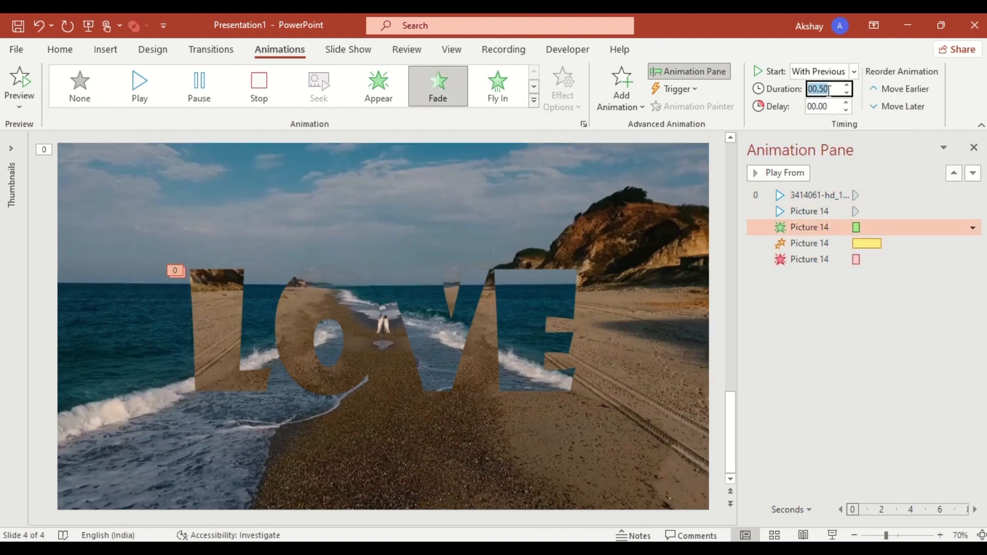
text(03.00)
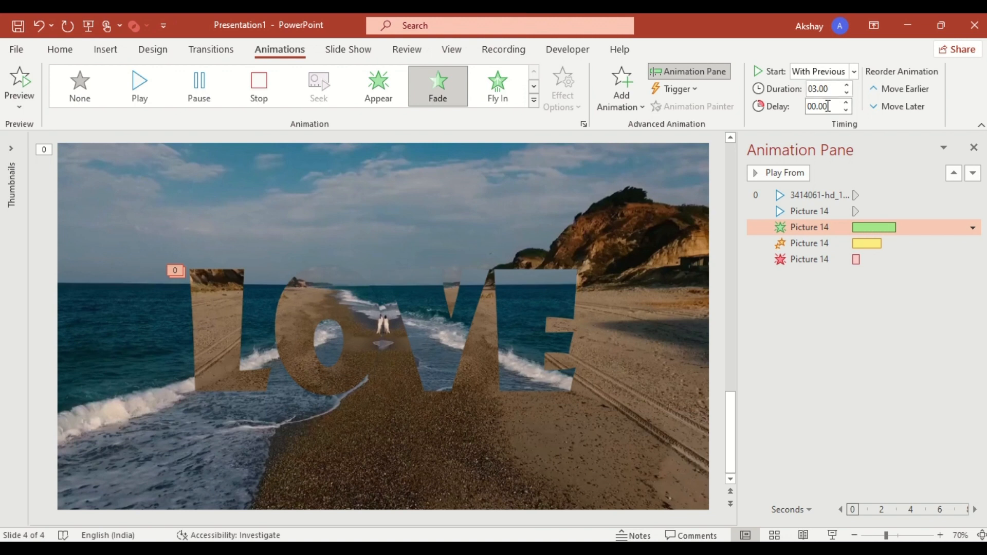
text(02.00)
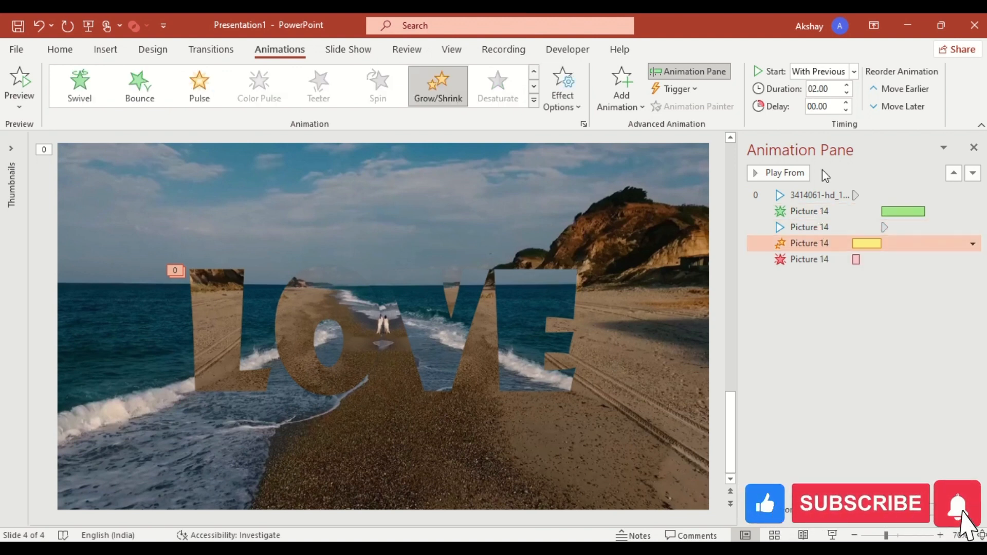
Step: Set Grow/Shrink duration to 08.00 and delay the Fade exit by 08.00
text(08.00)
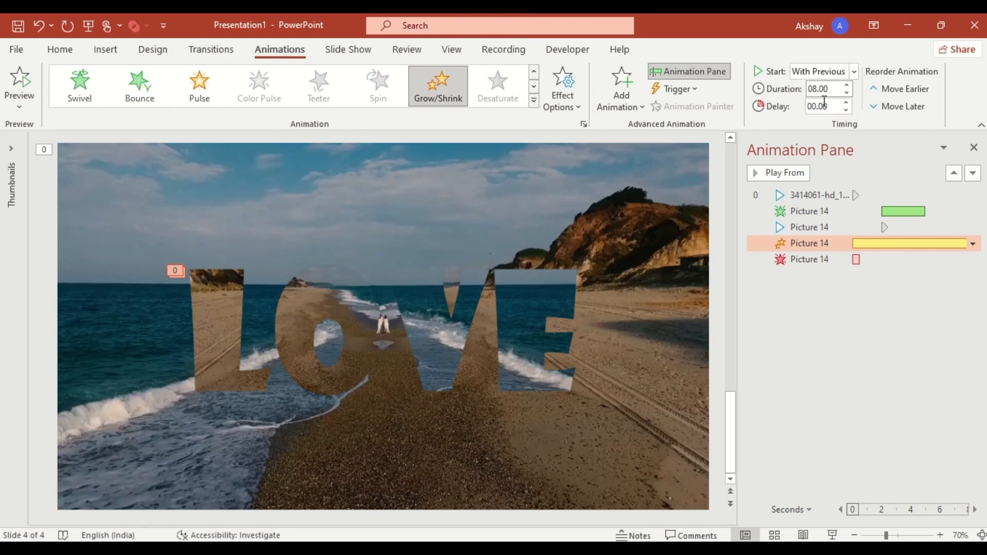
click(809, 259)
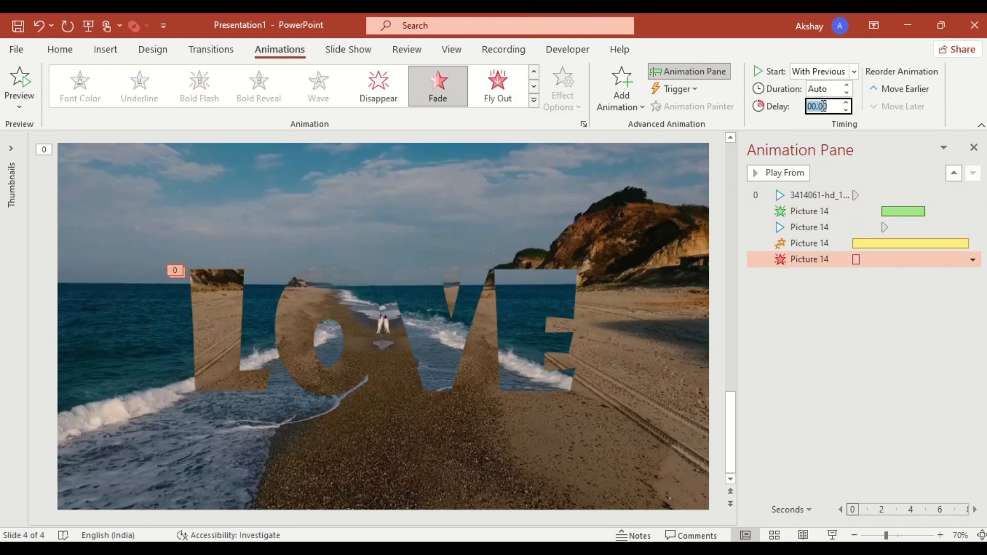
text(08.00)
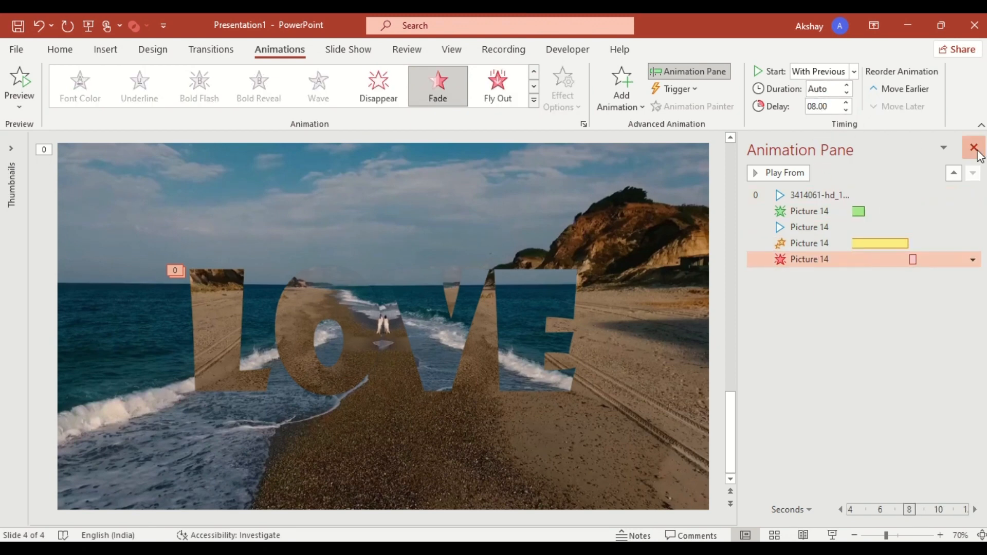